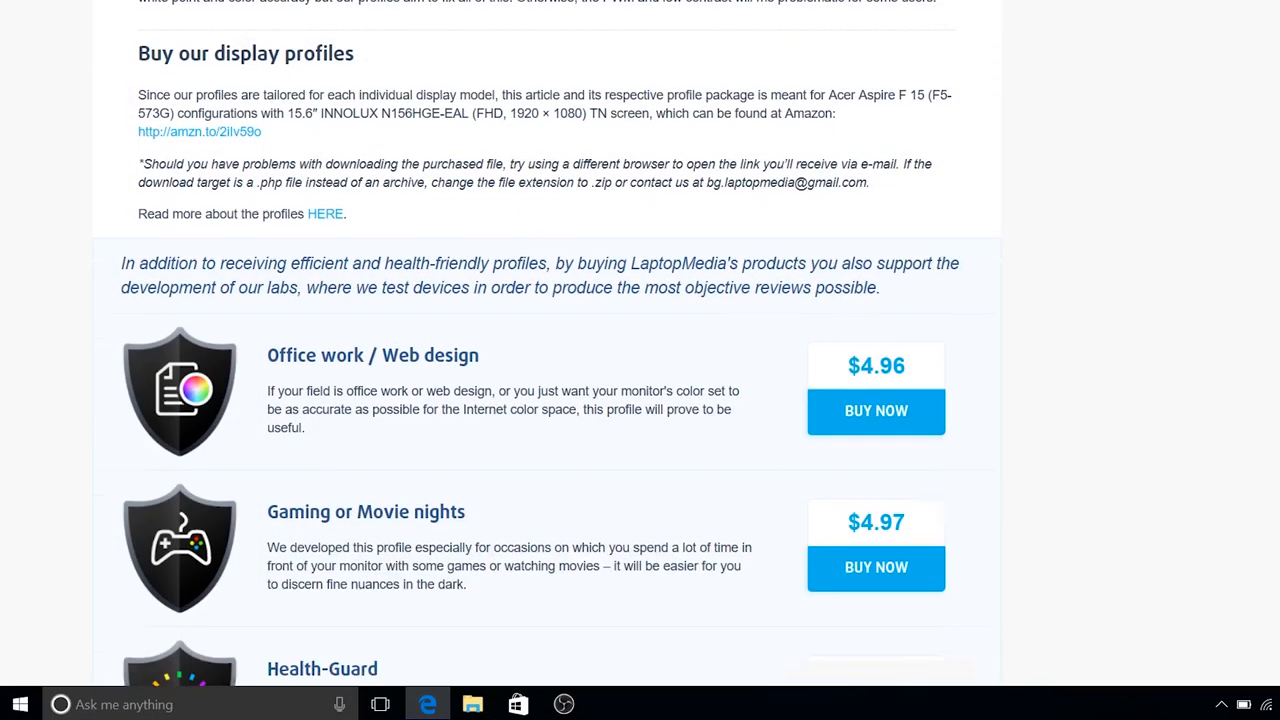
Scroll to the 'Buy our display profiles' section with three profiles and the $9.99 bundle
scroll(down, 3)
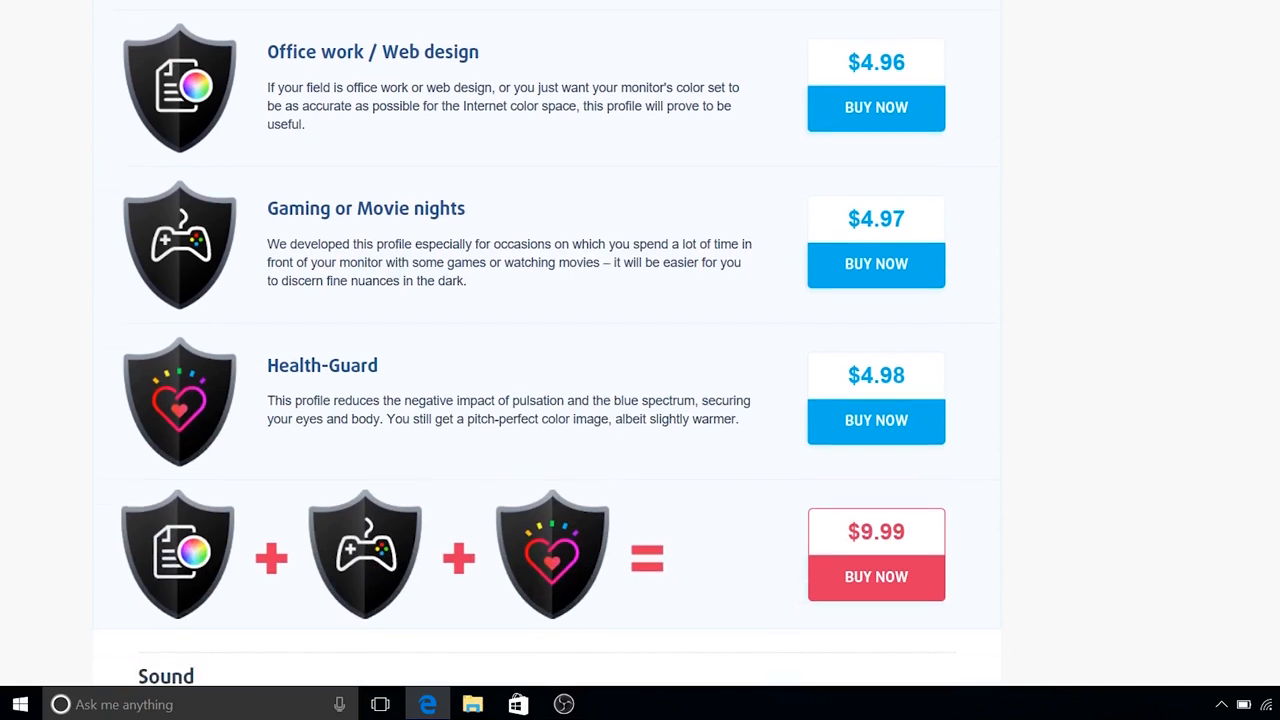
click(875, 577)
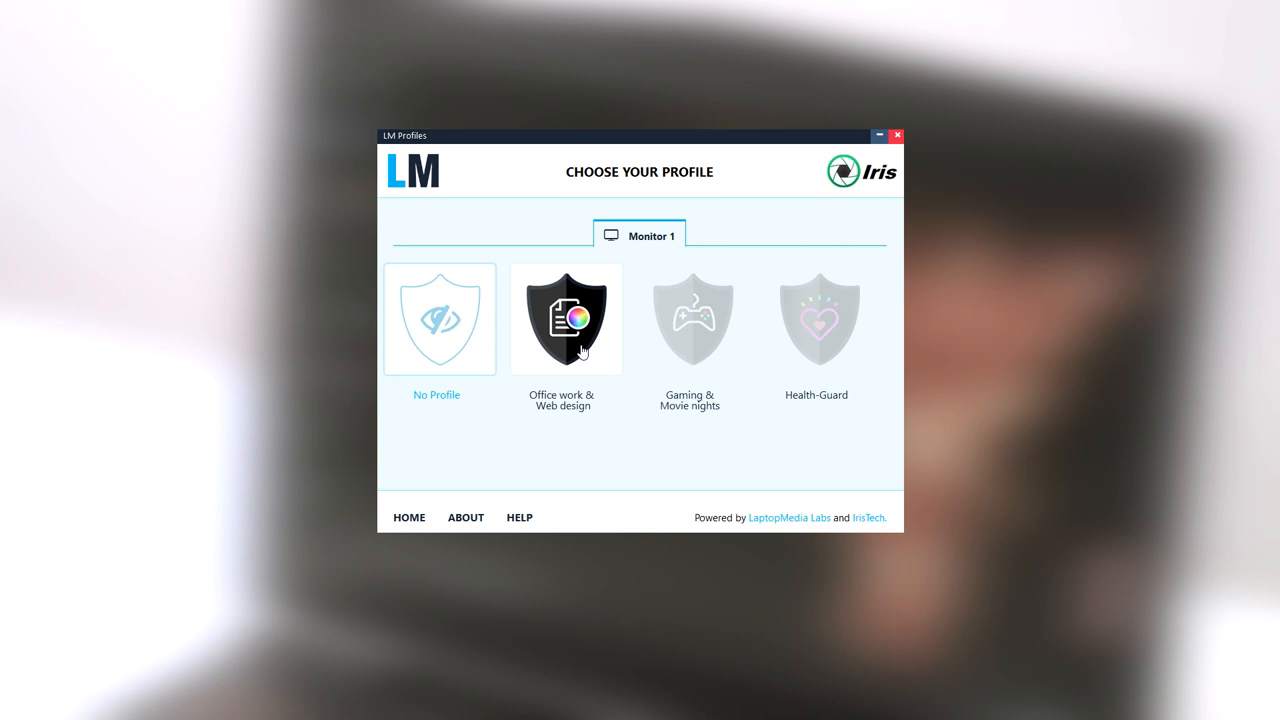
Load the Office work & Web design profile into its LM Profiles slot
click(565, 318)
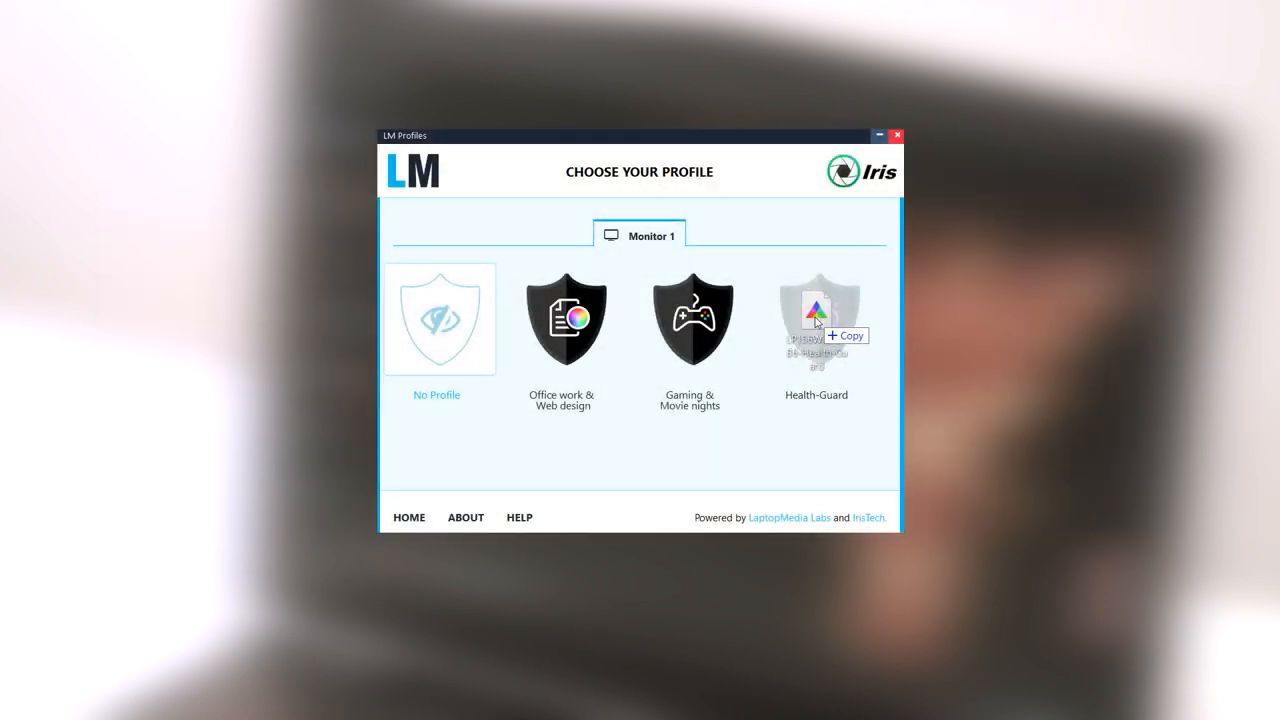
Activate Health-Guard, drag PWM-free brightness fully right, and scroll back to the profile offers
click(816, 318)
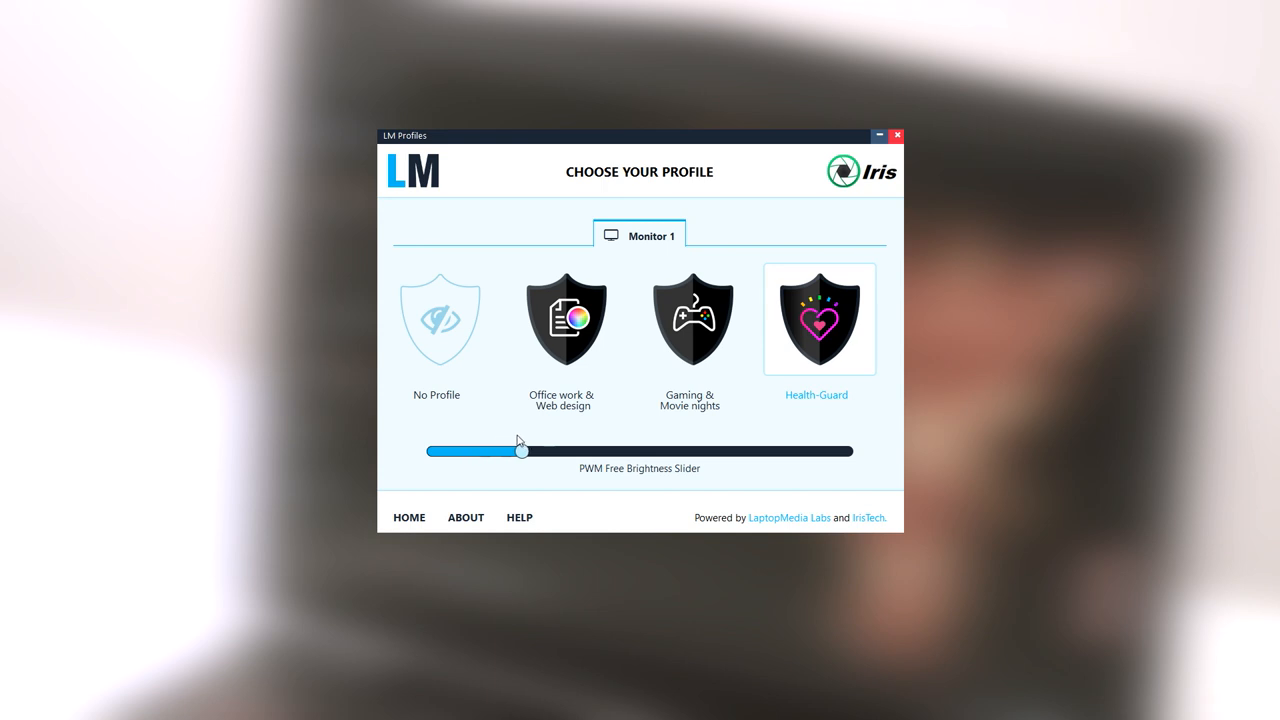
drag(519, 451, 838, 451)
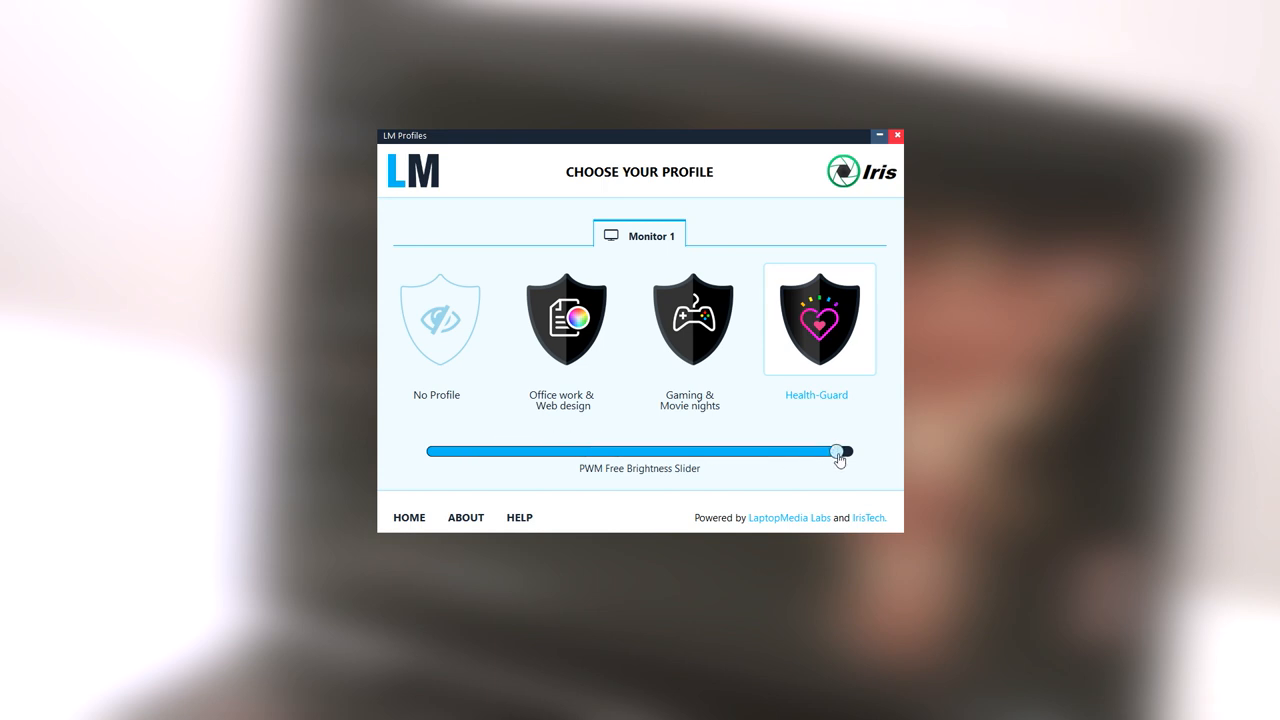
drag(838, 452, 853, 451)
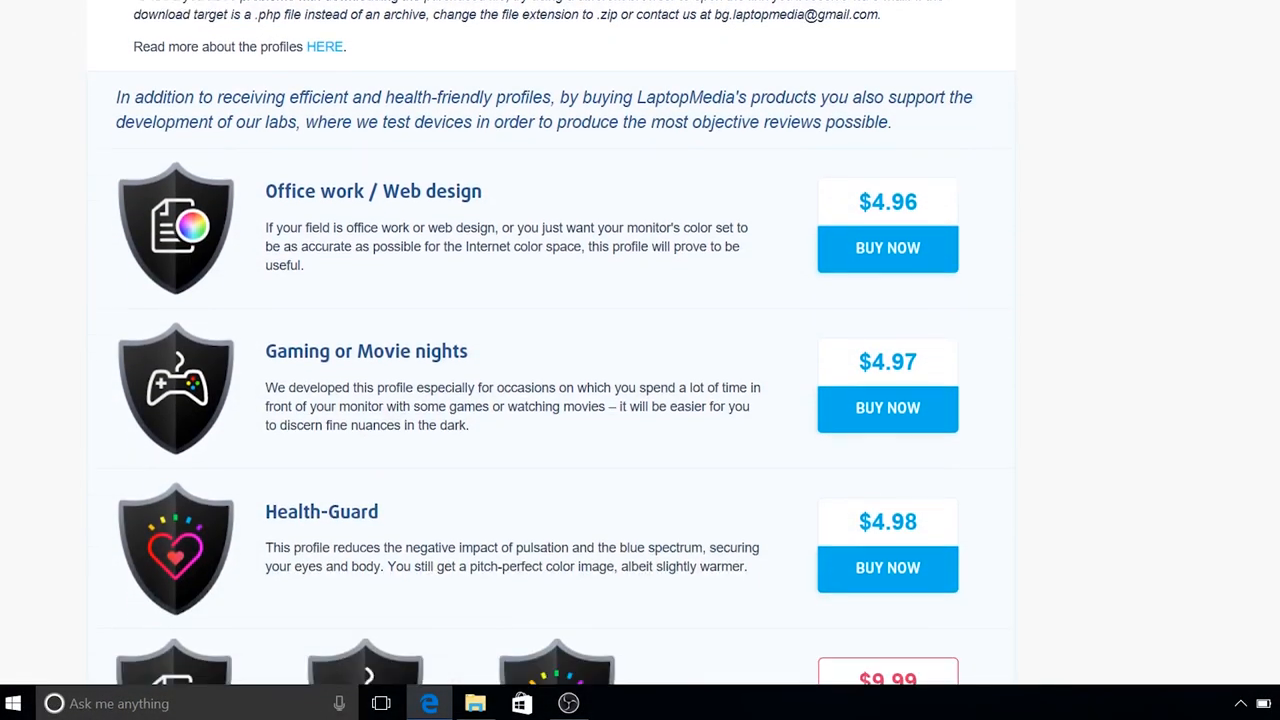
scroll(down, 3)
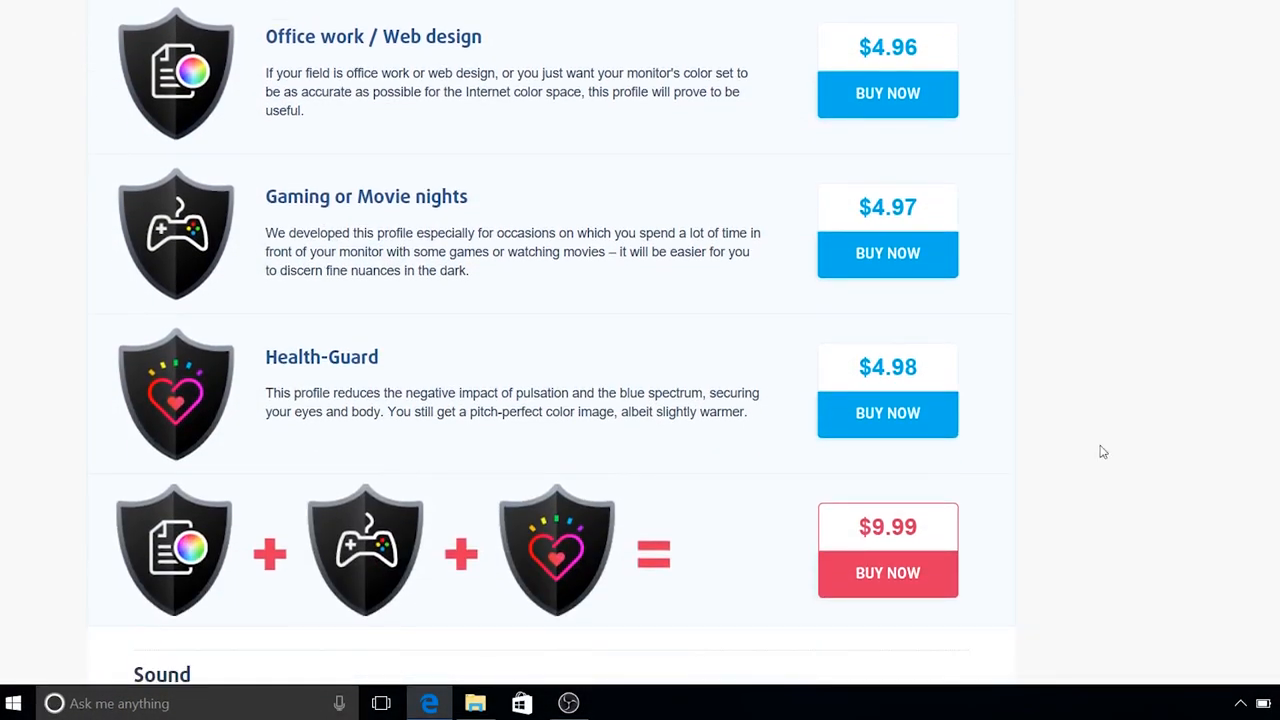